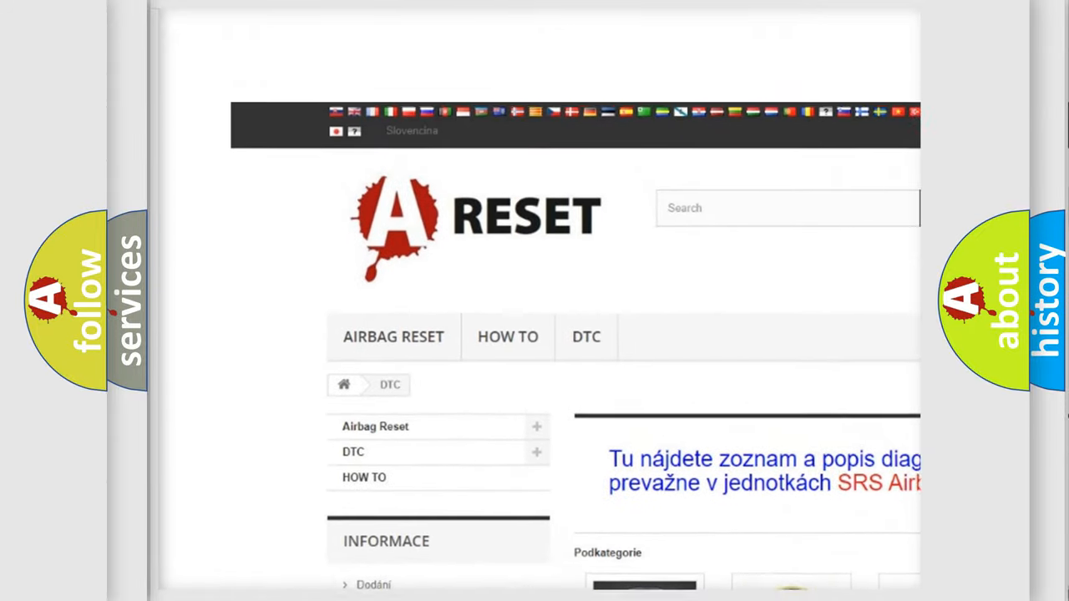
- Scroll the DTC category page and open Ford's trouble code list via its logo
{"action": "scroll", "scroll_direction": "down", "scroll_amount": 3}
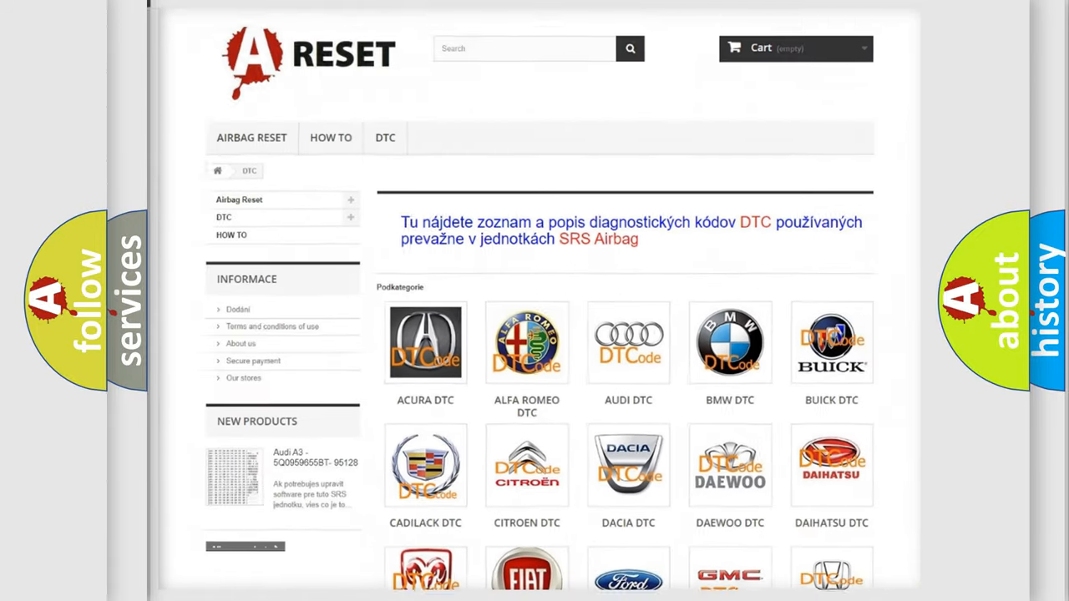
{"action": "scroll", "scroll_direction": "down", "scroll_amount": 3}
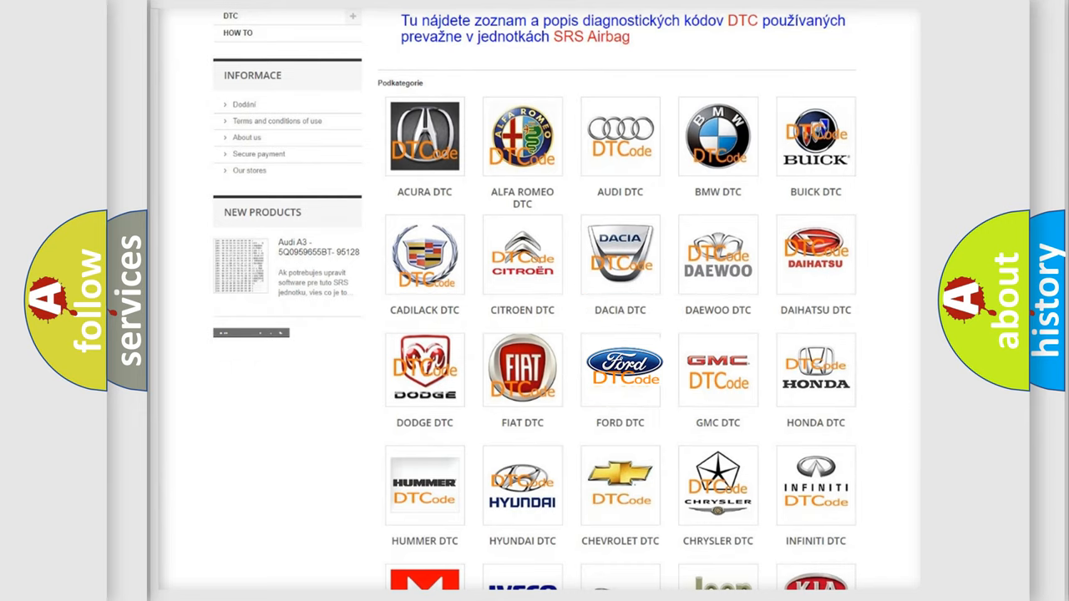
{"action": "left_click", "coordinate": [619, 369]}
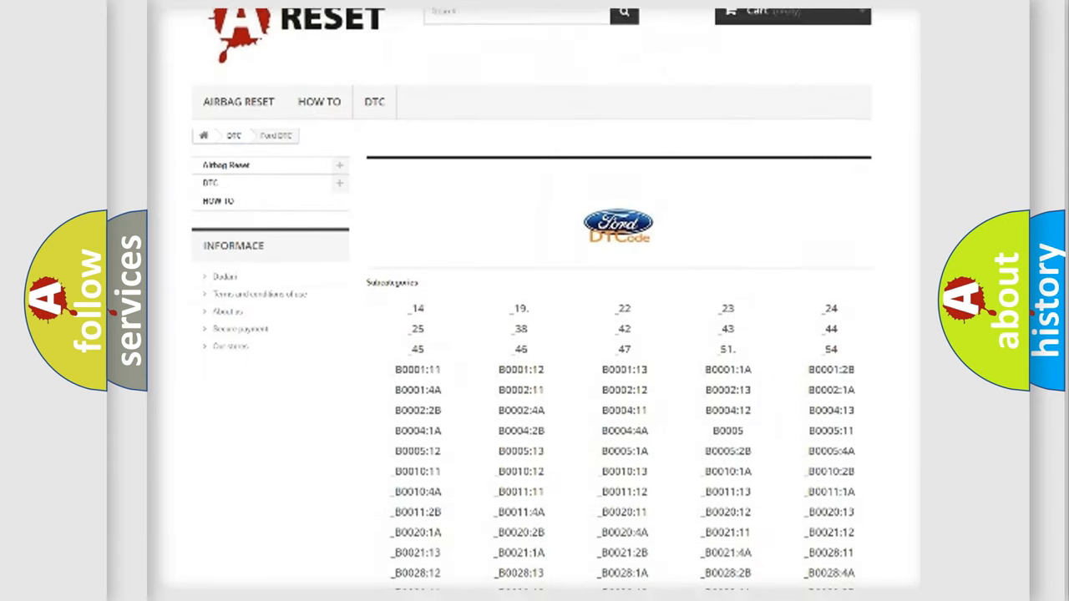
- Scroll through the Ford B-codes to code B1D0311, Leak Detection Pump Solenoid Circuit Malfunction
{"action": "scroll", "scroll_direction": "down", "scroll_amount": 3}
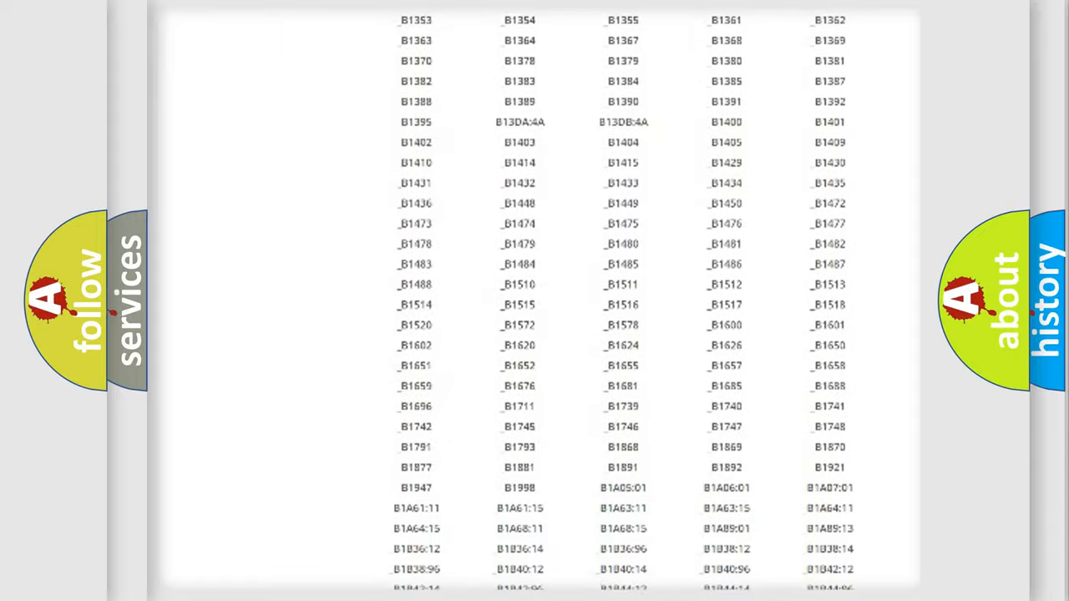
{"action": "scroll", "scroll_direction": "up", "scroll_amount": 3}
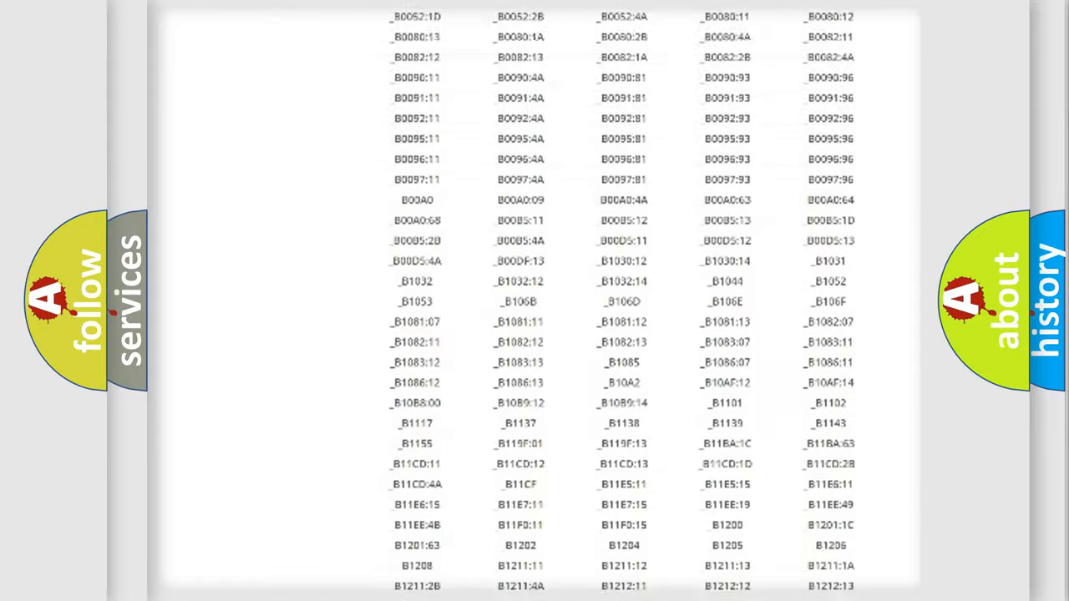
{"action": "scroll", "scroll_direction": "up", "scroll_amount": 3}
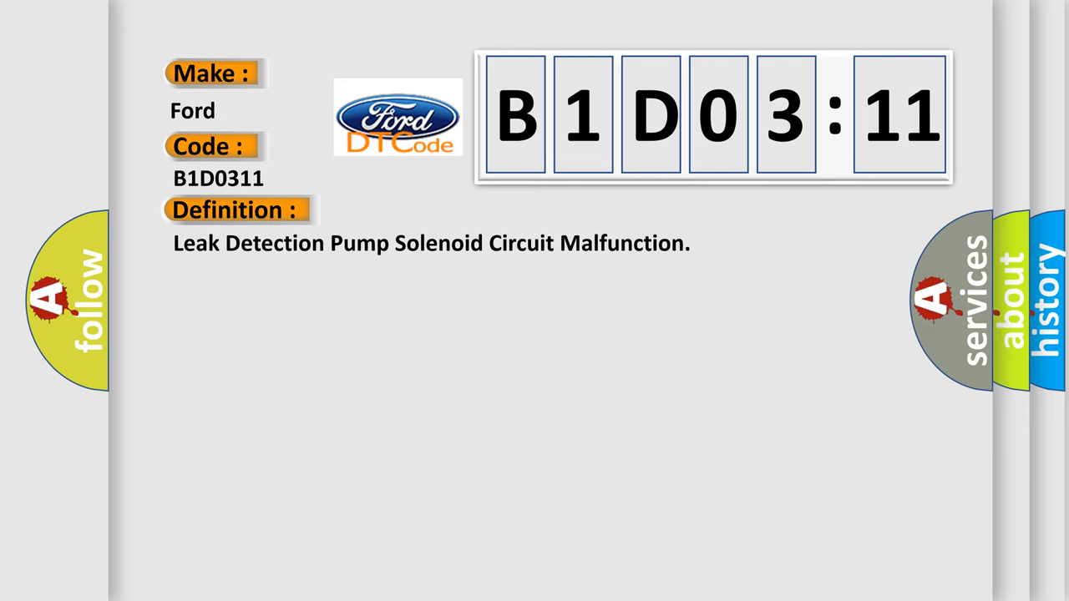
- Advance the B1D0311 slide to its description: solenoid actual state mismatched intended state
{"action": "left_click", "coordinate": [434, 210]}
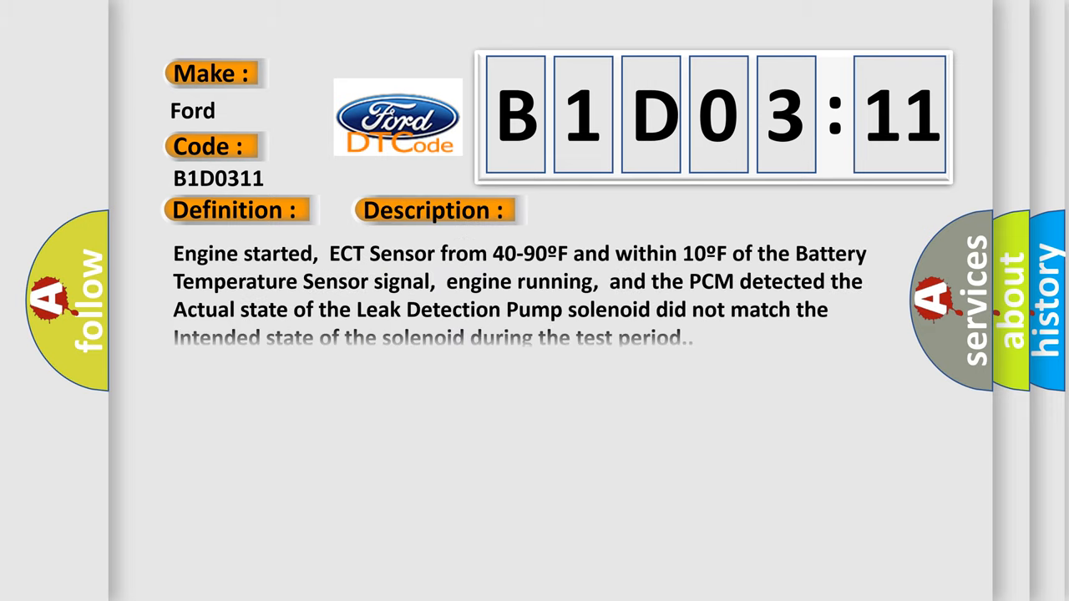